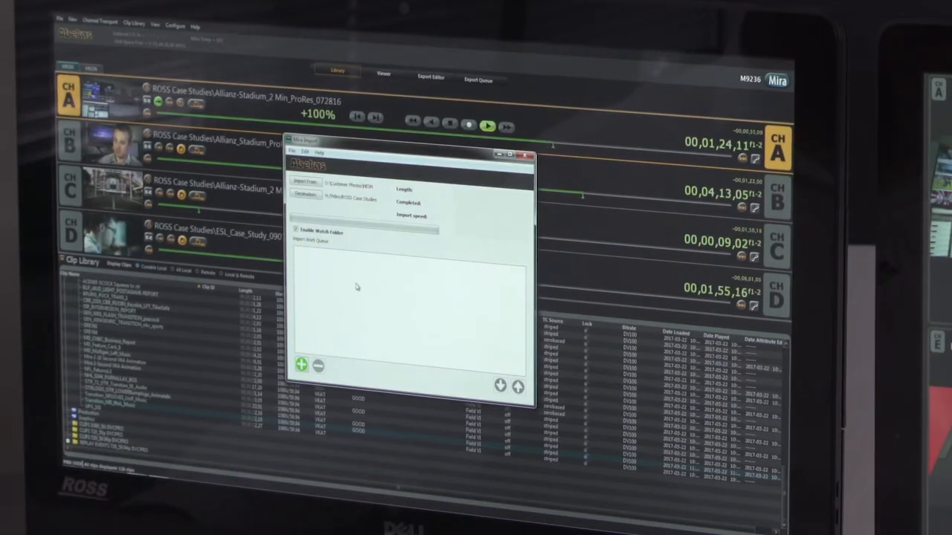
Browse from the Import dialog to the folder of studio photo thumbnails.
{"action": "left_click", "coordinate": [301, 366]}
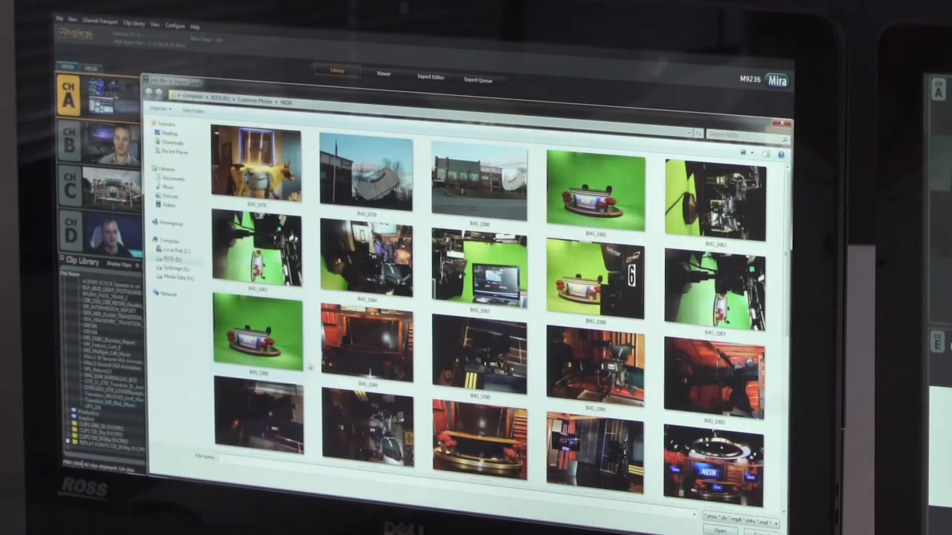
{"action": "left_click", "coordinate": [595, 194]}
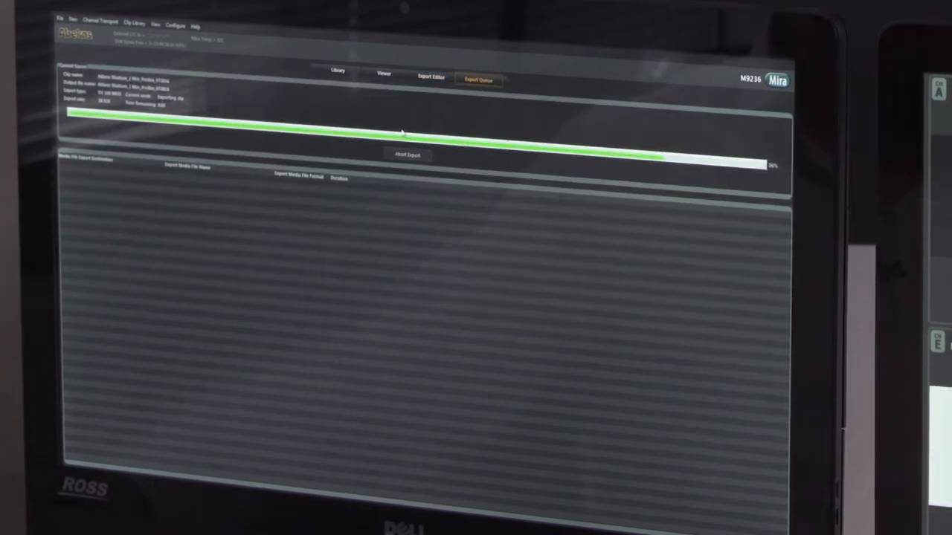
Show the Export Queue where the clip export's progress bar advances.
{"action": "left_click", "coordinate": [339, 71]}
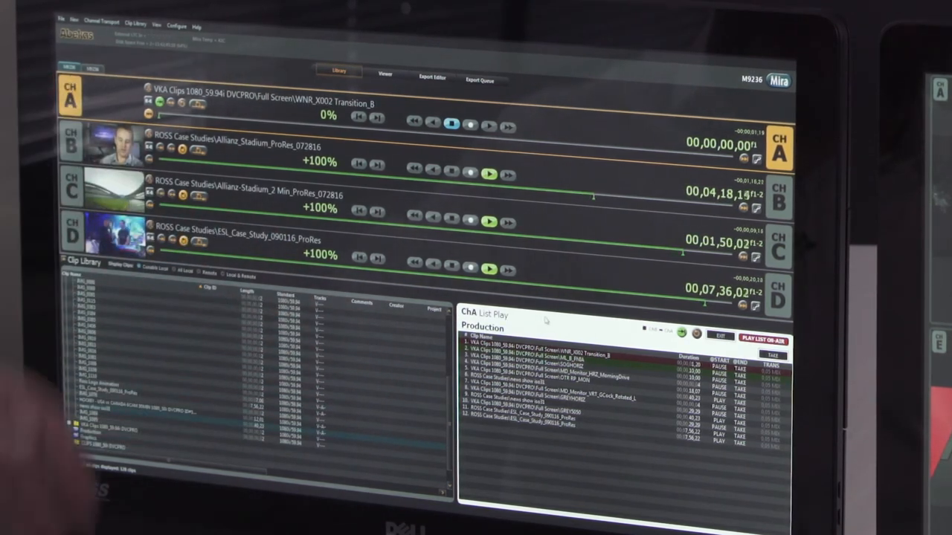
Start the Production playlist playing on channel A so its first clip airs.
{"action": "left_click", "coordinate": [489, 125]}
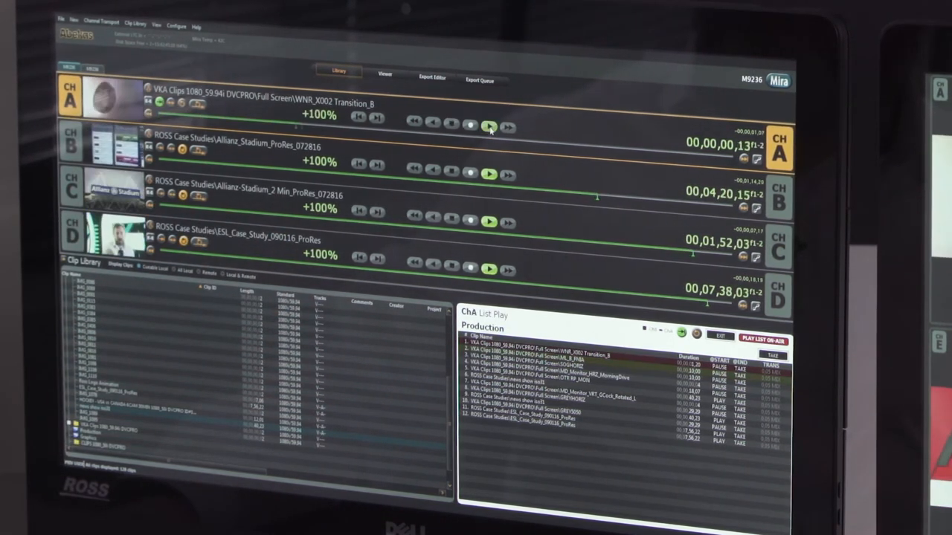